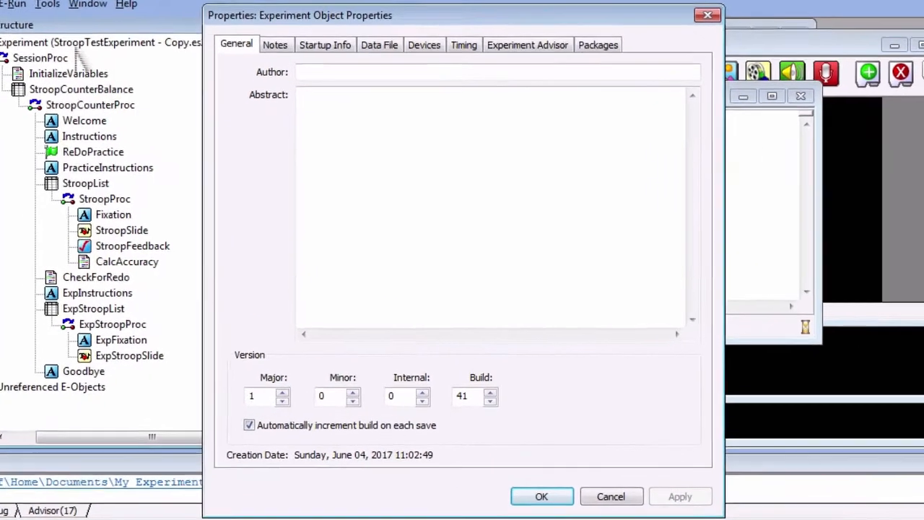
# Step: Review the Data File and Experiment Advisor settings, then show the Startup Info parameters
pyautogui.click(378, 43)
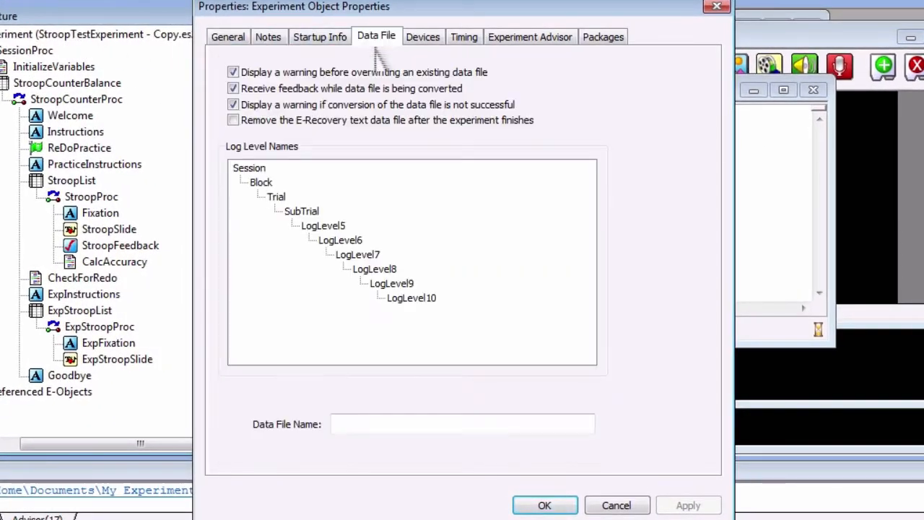
pyautogui.click(530, 36)
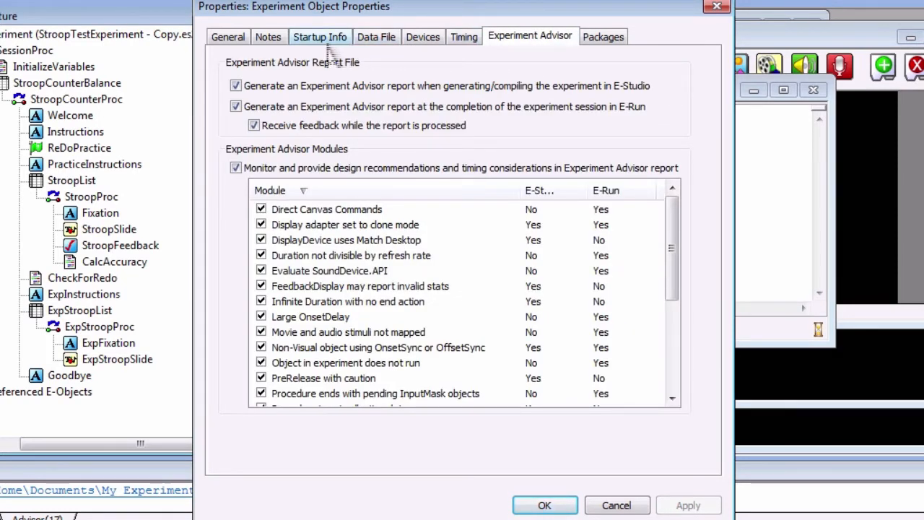
pyautogui.click(320, 36)
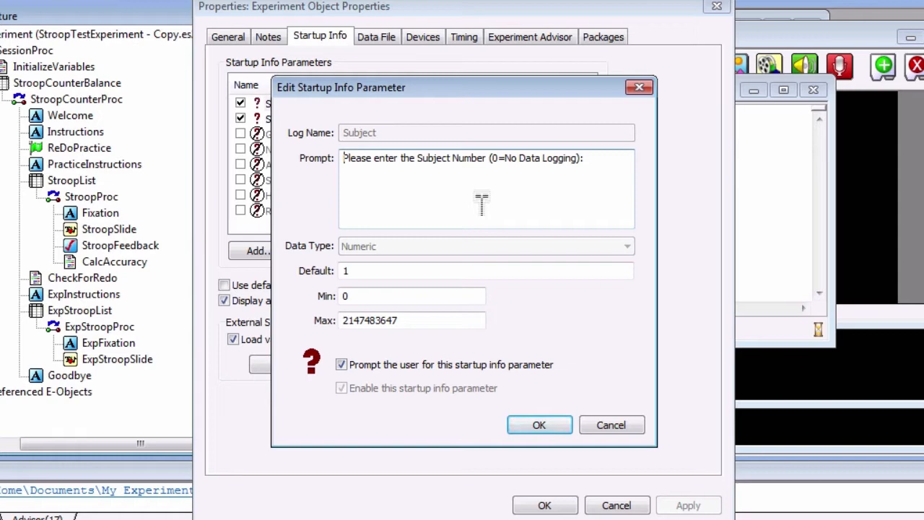
# Step: Inspect the Subject and Session startup parameters, then look at the unused Age parameter
pyautogui.click(538, 424)
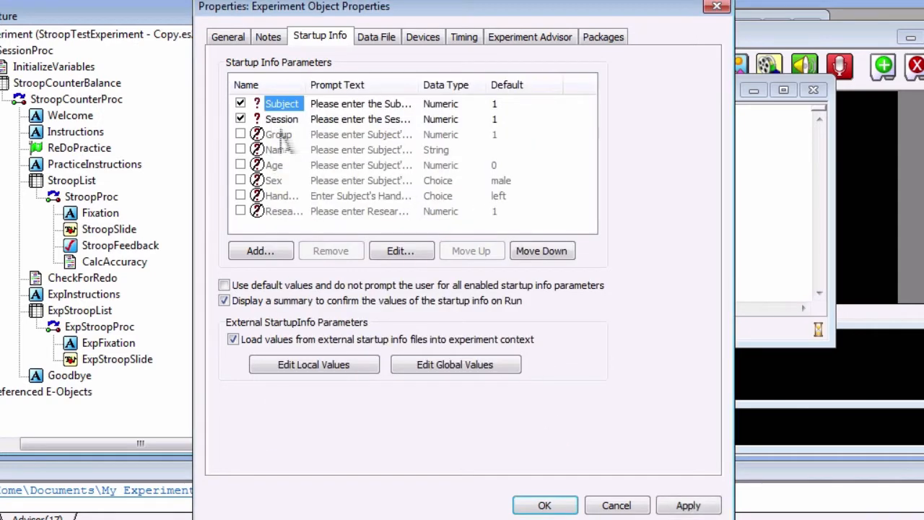
pyautogui.click(402, 251)
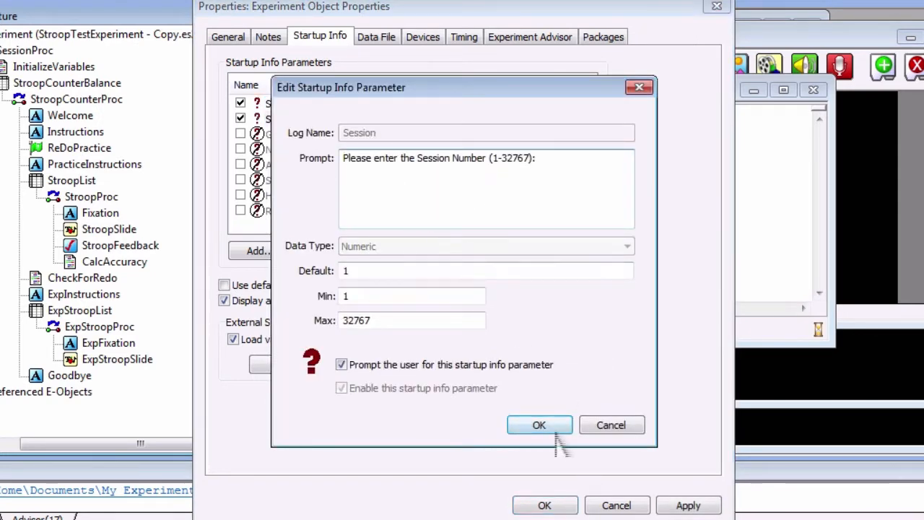
pyautogui.click(539, 424)
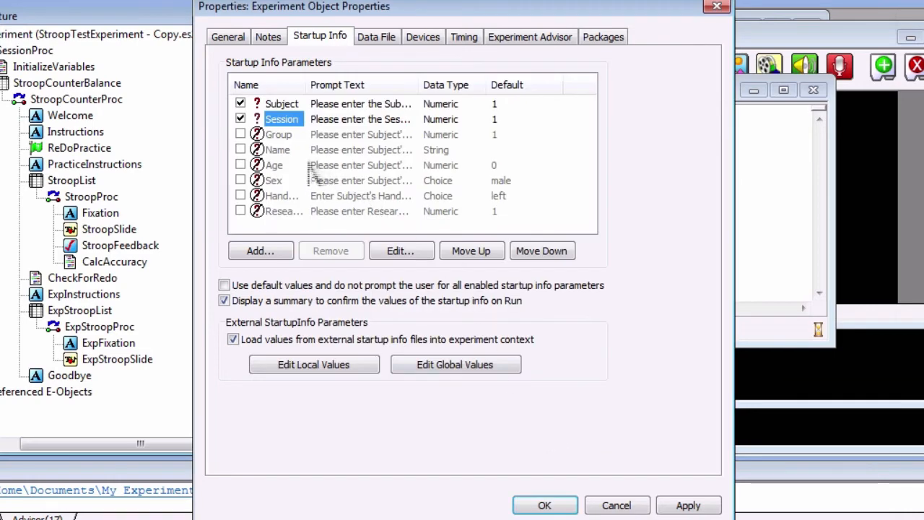
pyautogui.click(400, 252)
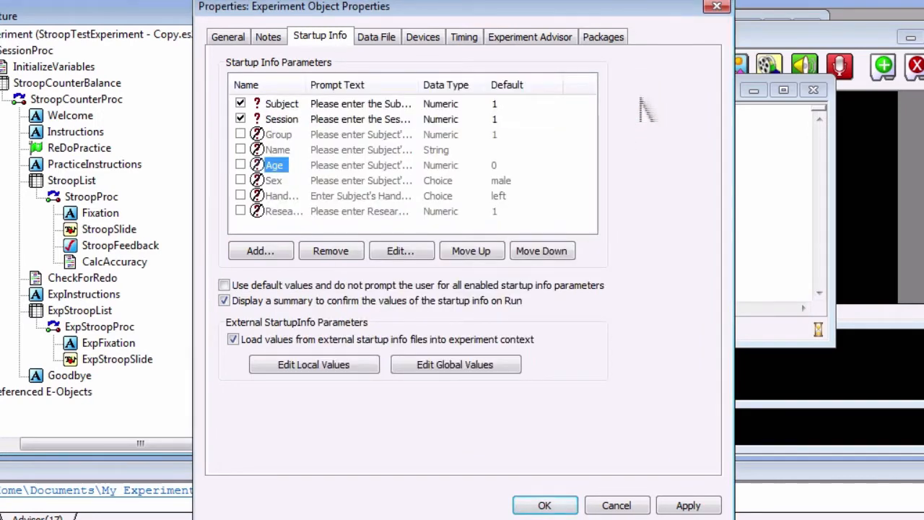
# Step: Create a SkipPractice Choice parameter prompting 'Skip the practice trials?' with Yes and No entries
pyautogui.click(400, 251)
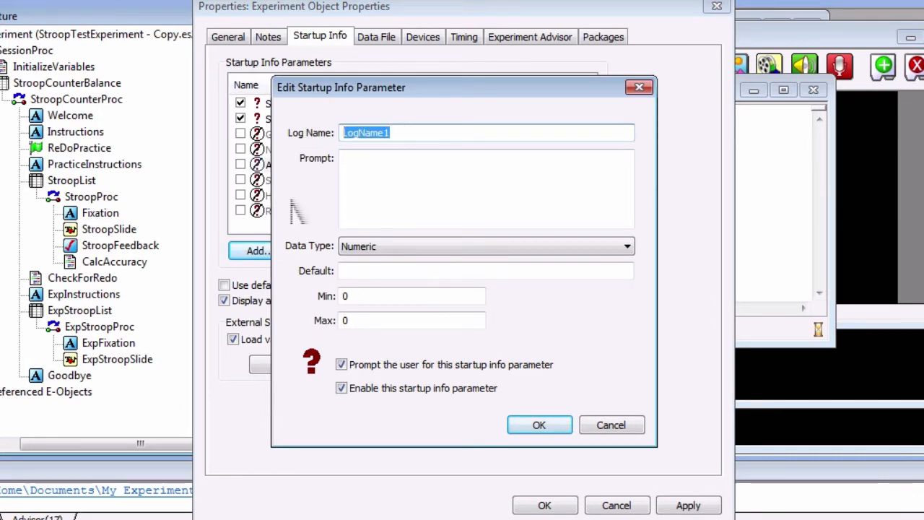
pyautogui.write('SkipPract')
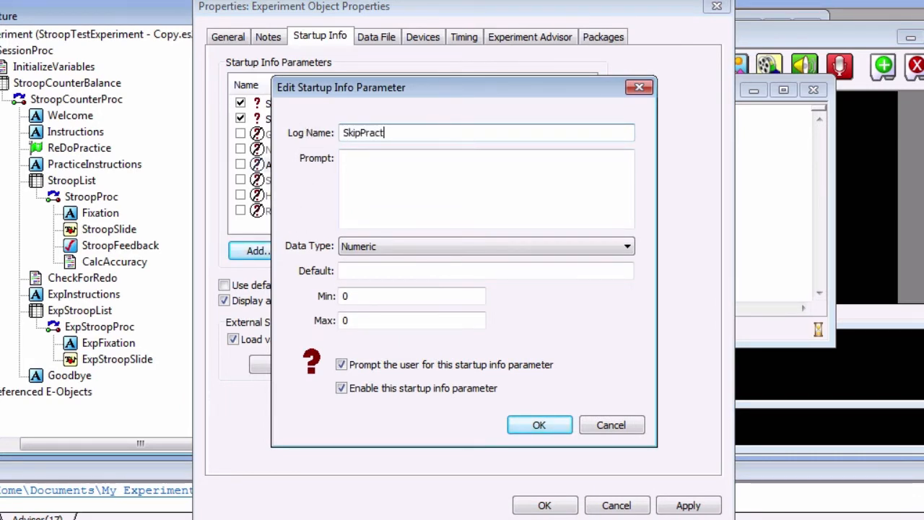
pyautogui.write('ice')
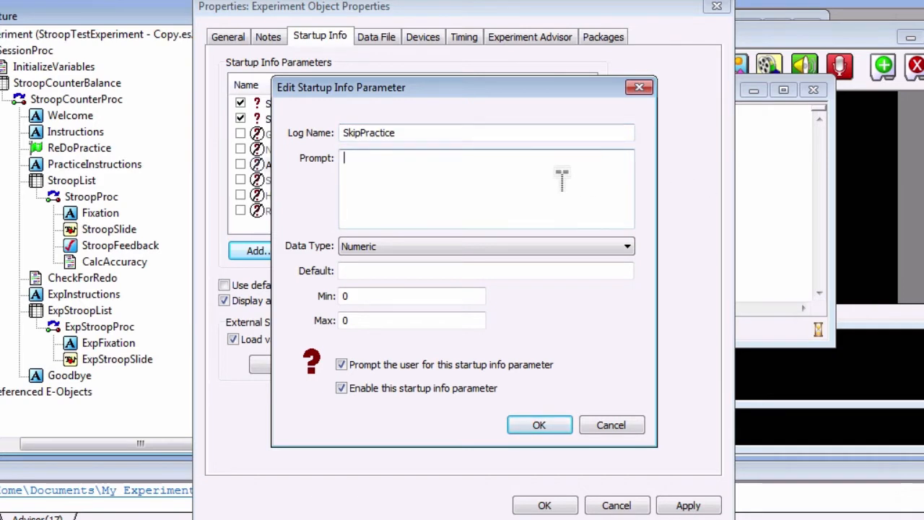
pyautogui.write('Skip the practice trials?')
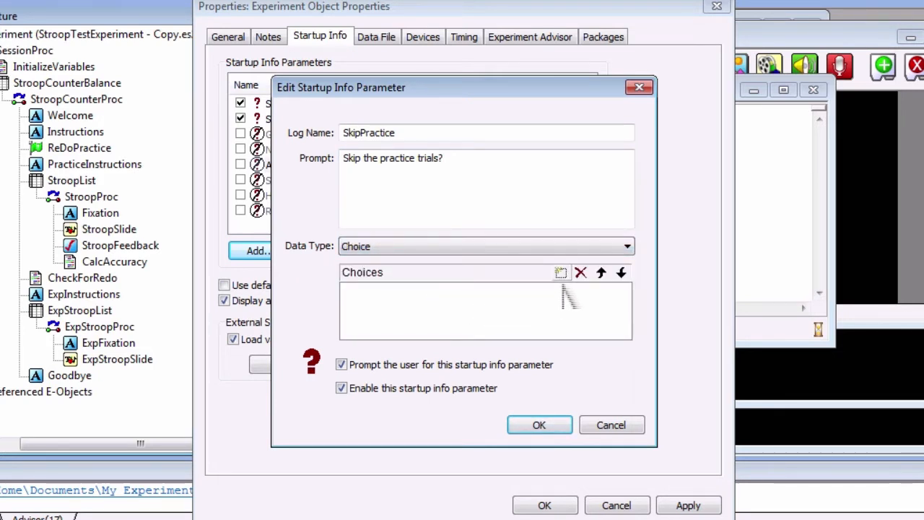
pyautogui.click(561, 272)
pyautogui.write('No')
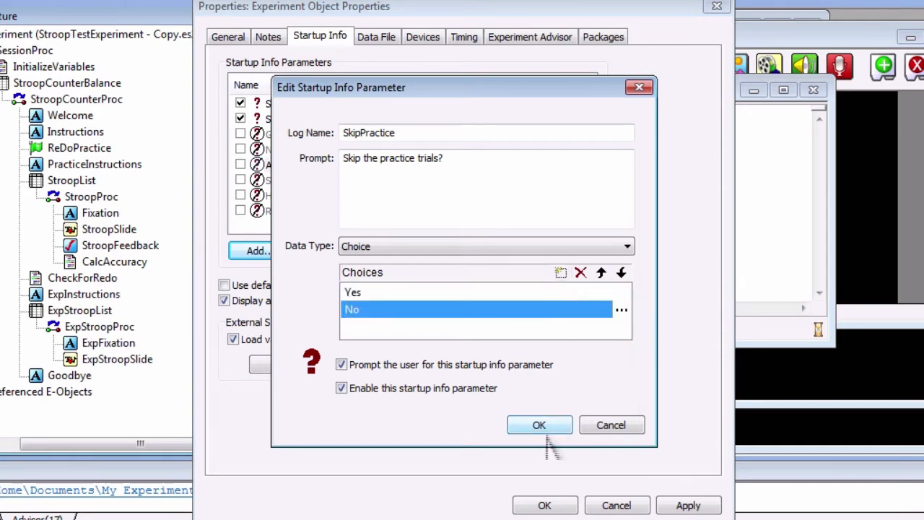
pyautogui.click(538, 424)
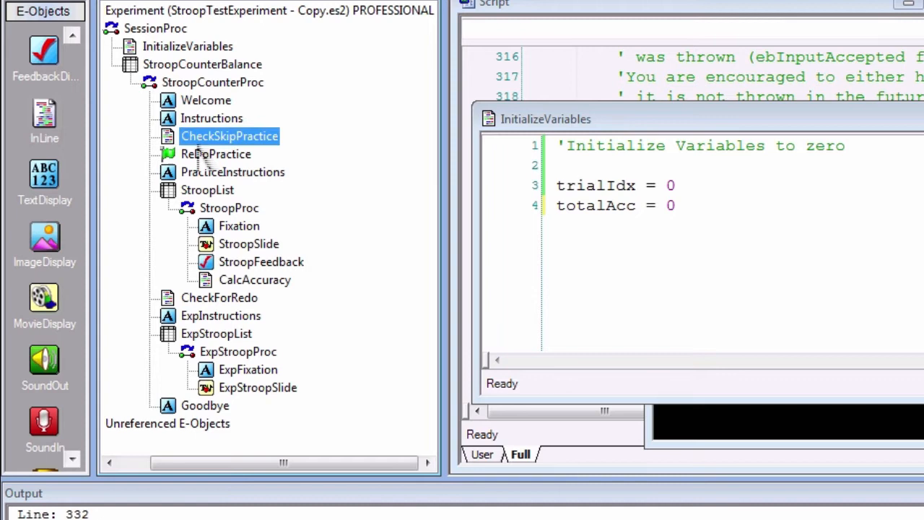
# Step: Write the CheckSkipPractice script: If c.GetAttrib("SkipPractice") = "Yes" Then GoTo DoExpTrials End If
pyautogui.doubleClick(230, 136)
pyautogui.write('If')
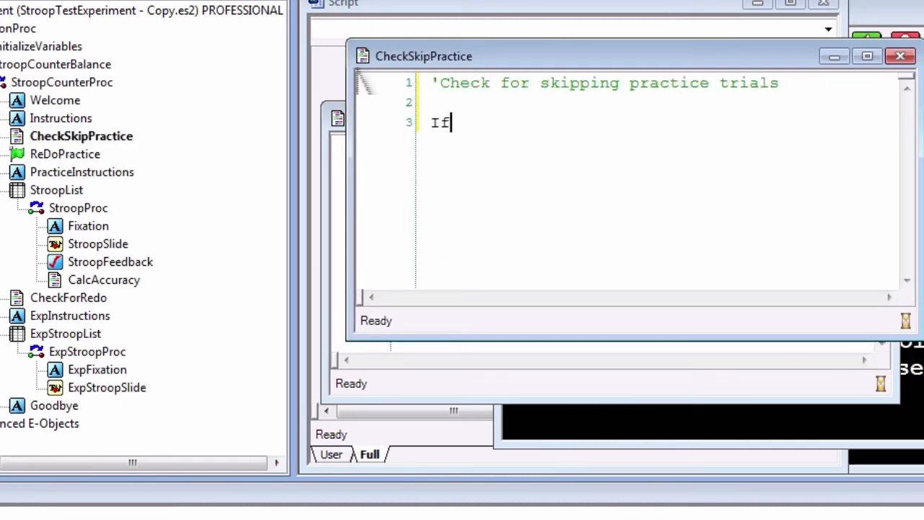
pyautogui.write('c.GetAttrib("SkipPractice')
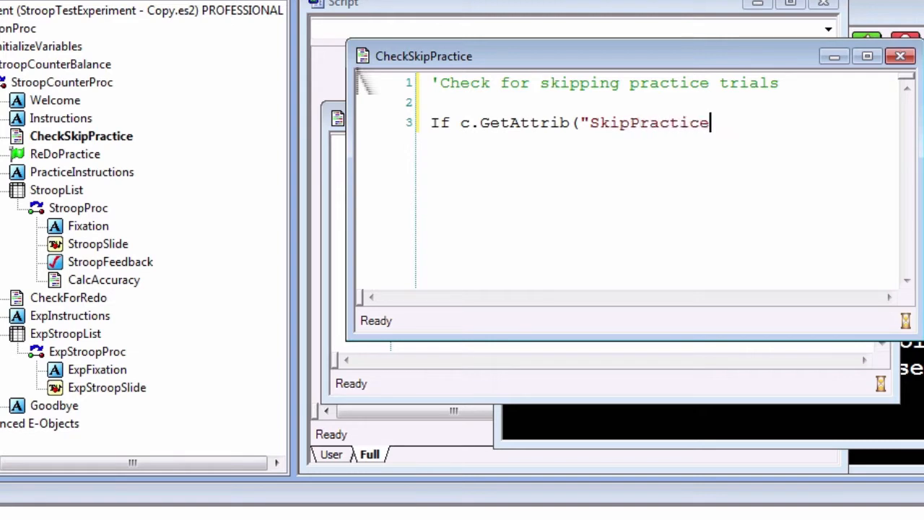
pyautogui.write('") = "Yes" Then')
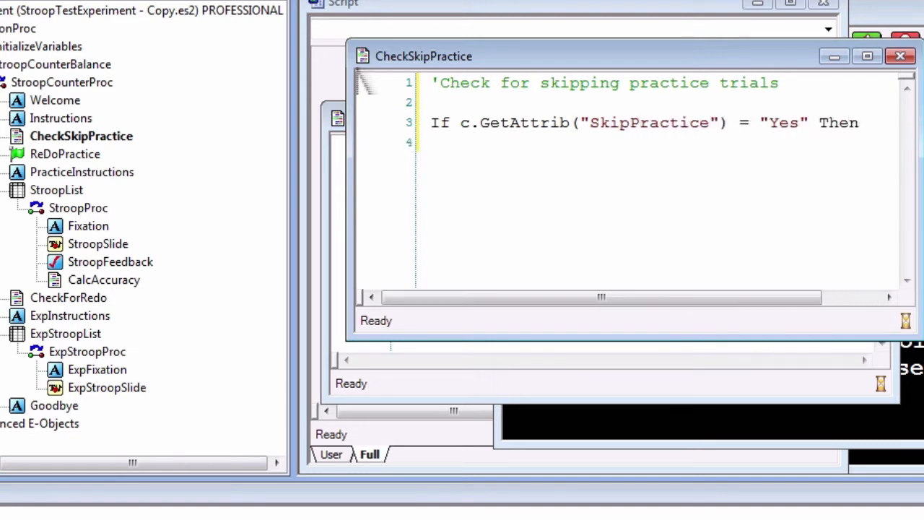
pyautogui.write('GoTo DoExpTrials')
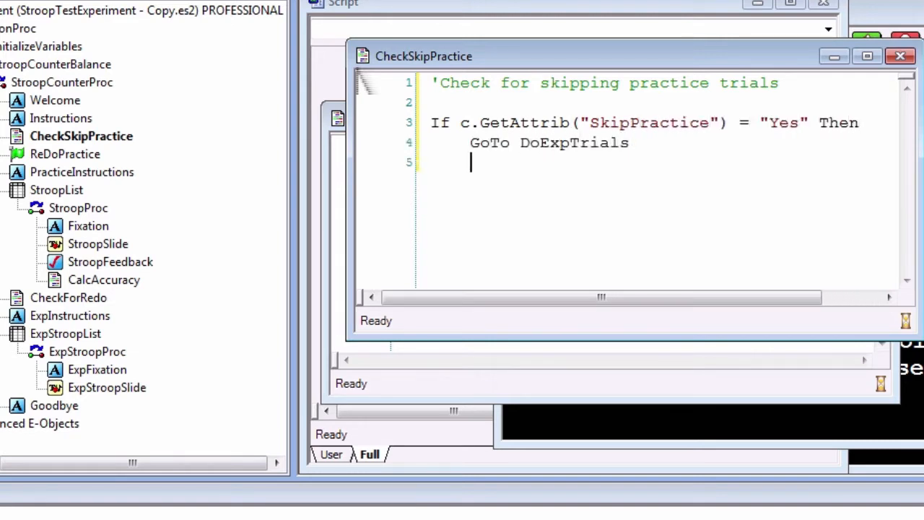
pyautogui.write('End If')
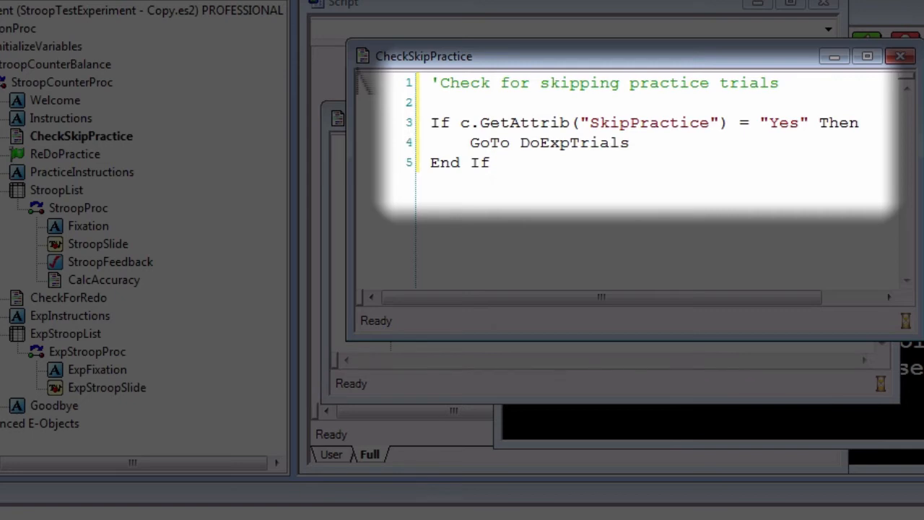
pyautogui.click(488, 162)
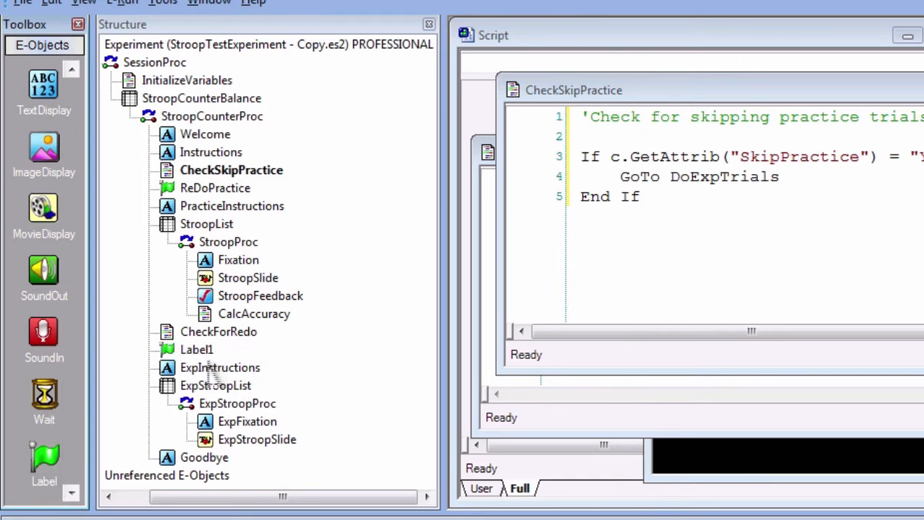
# Step: Select the Label1 object placed before ExpInstructions and open it for renaming to DoExpTrials
pyautogui.click(196, 349)
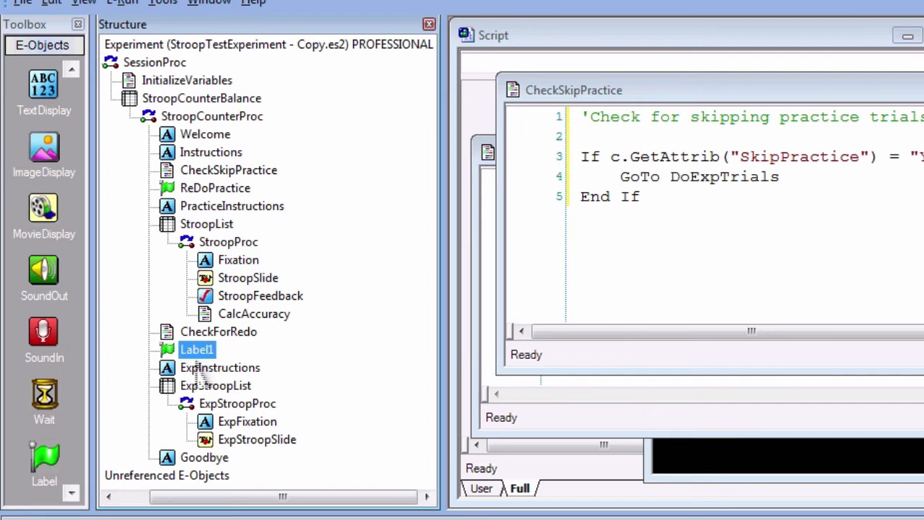
pyautogui.doubleClick(196, 348)
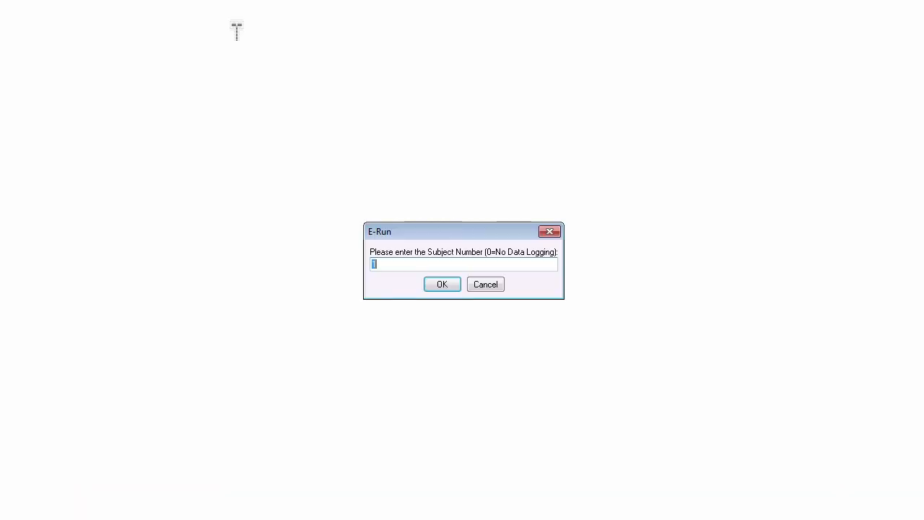
# Step: Run with subject 10, session 1 and SkipPractice Yes, landing on the experimental trials instructions
pyautogui.click(442, 283)
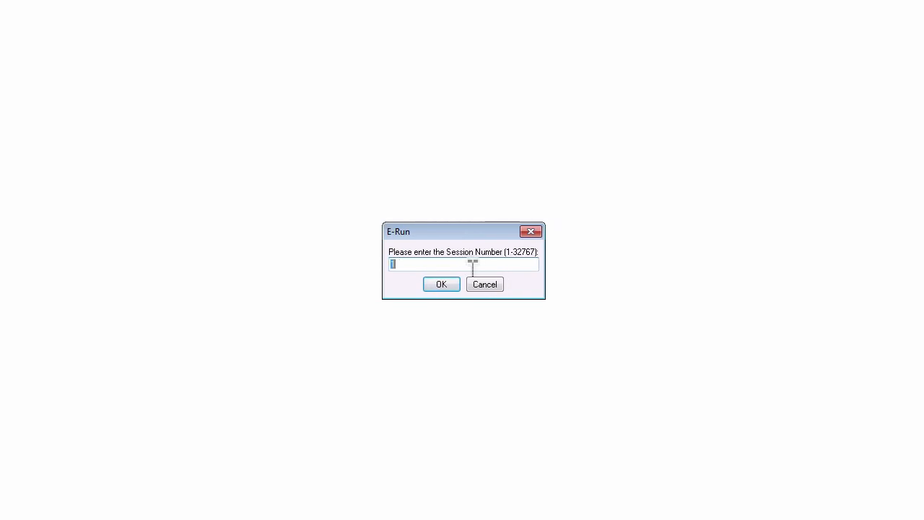
pyautogui.click(442, 283)
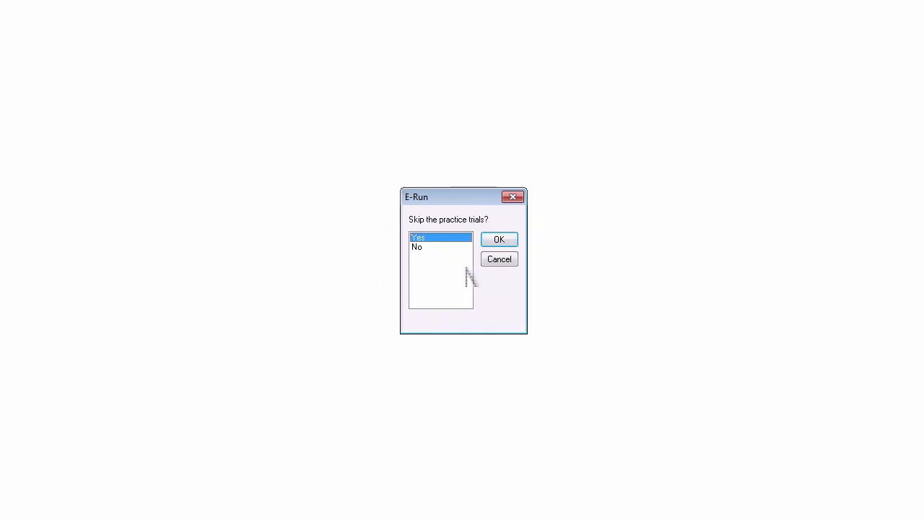
pyautogui.click(500, 240)
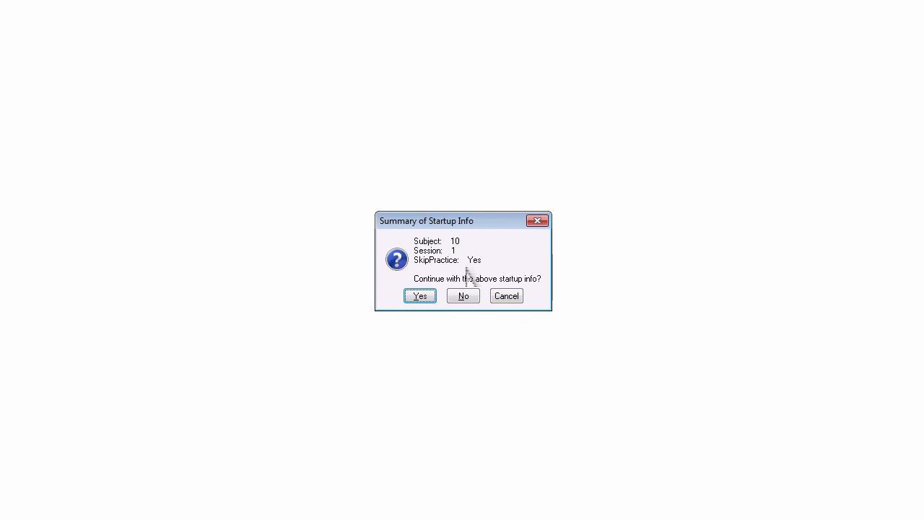
pyautogui.click(419, 294)
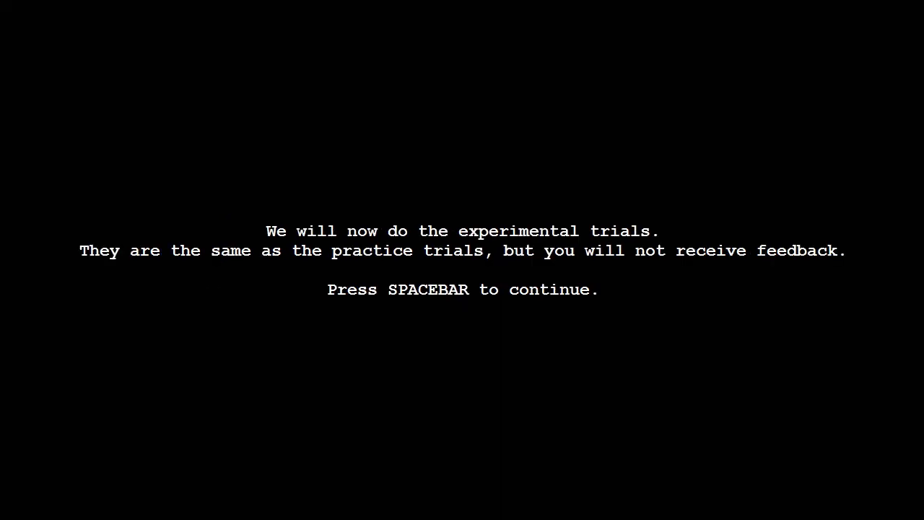